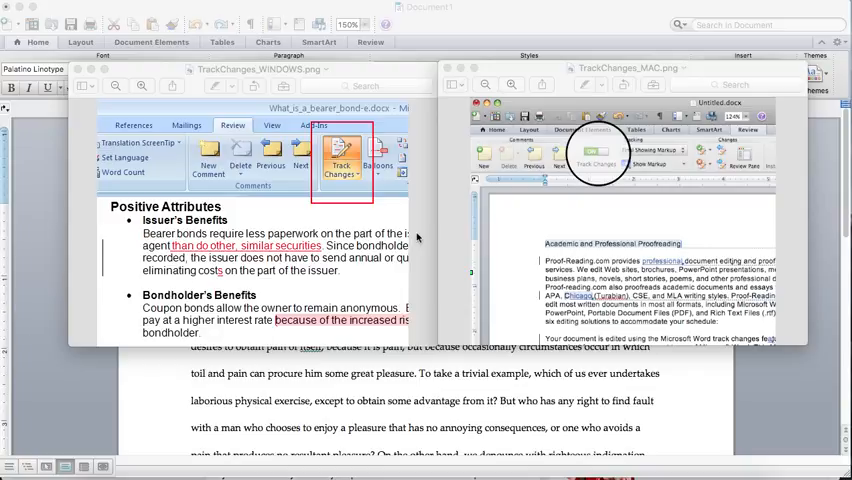
pyautogui.moveTo(564, 196)
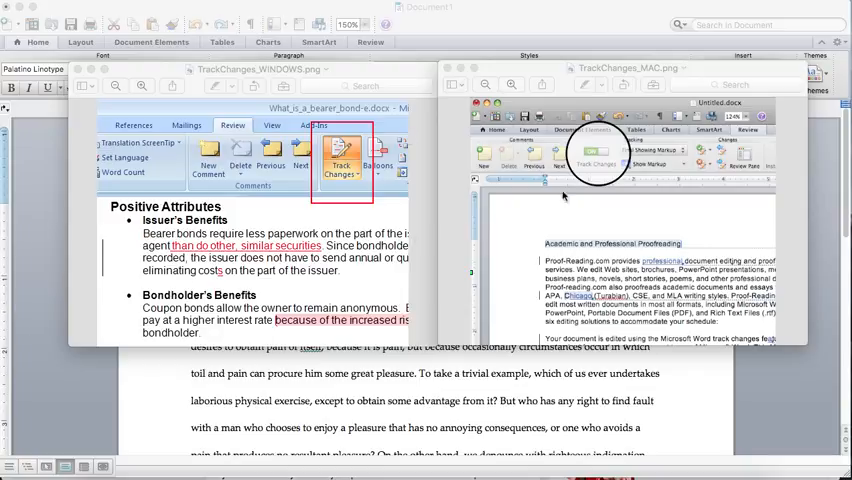
pyautogui.moveTo(396, 284)
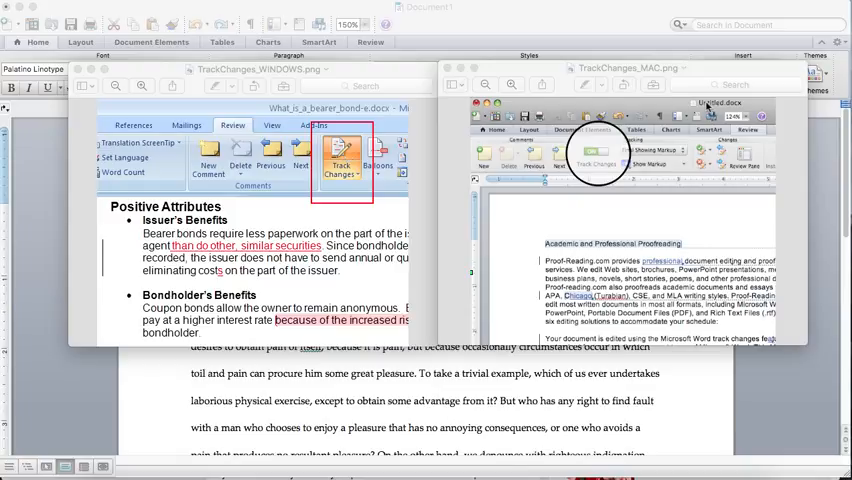
pyautogui.moveTo(478, 40)
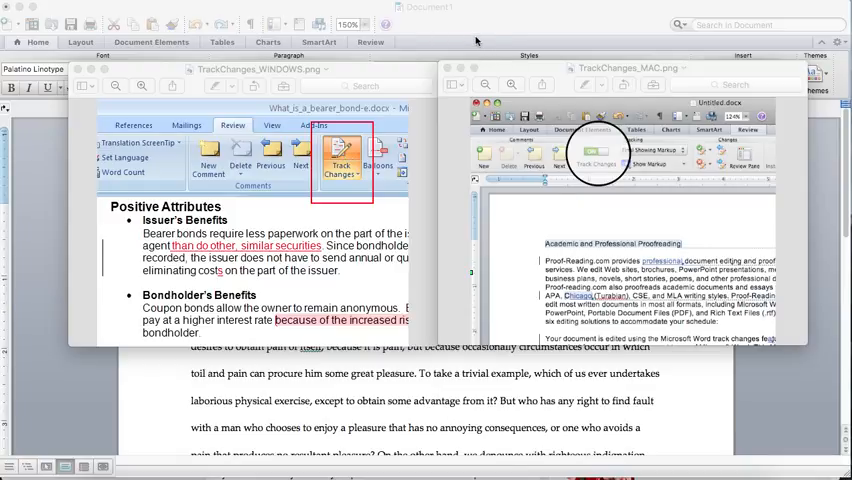
pyautogui.moveTo(488, 24)
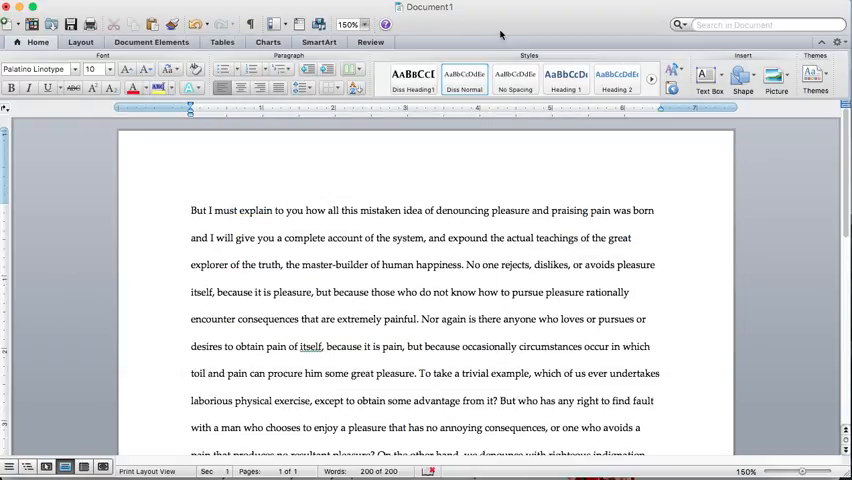
pyautogui.moveTo(412, 44)
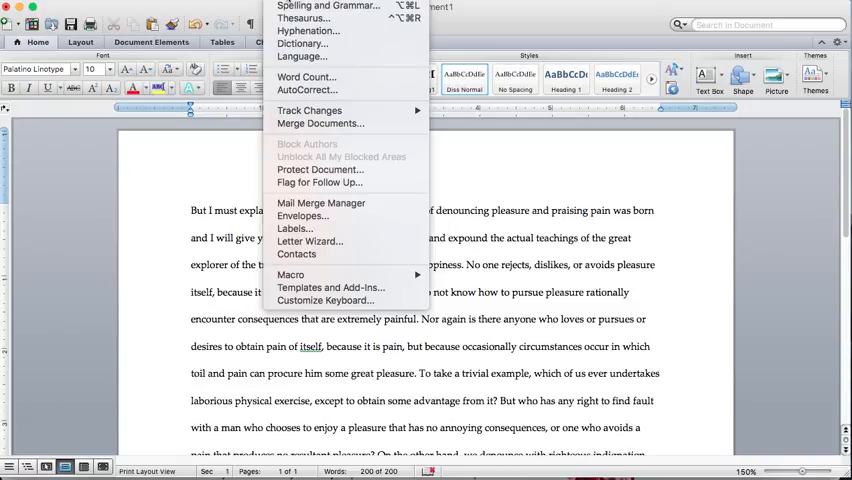
pyautogui.moveTo(304, 108)
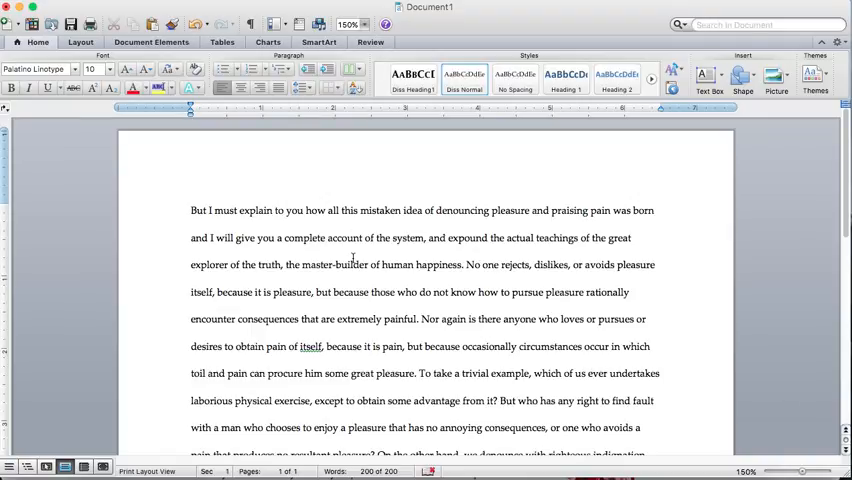
pyautogui.scroll(3)
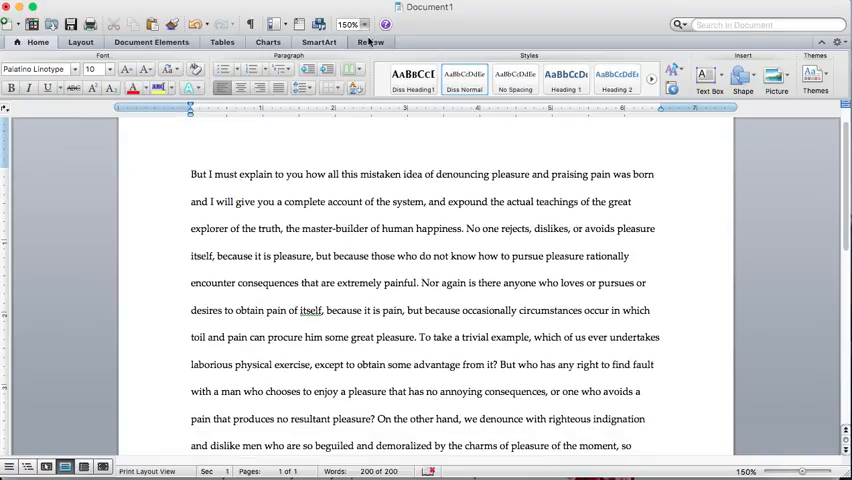
# Switch Track Changes on from the Review ribbon and begin typing the new opening sentence 'Let''.
pyautogui.click(370, 42)
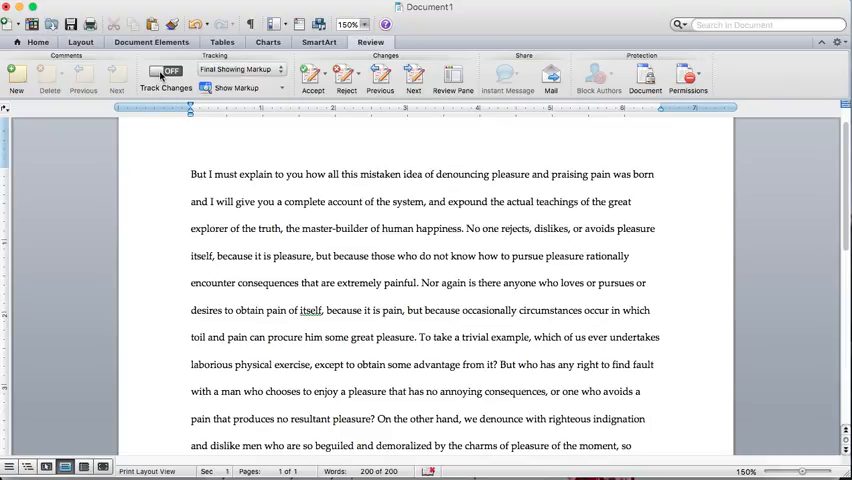
pyautogui.click(166, 72)
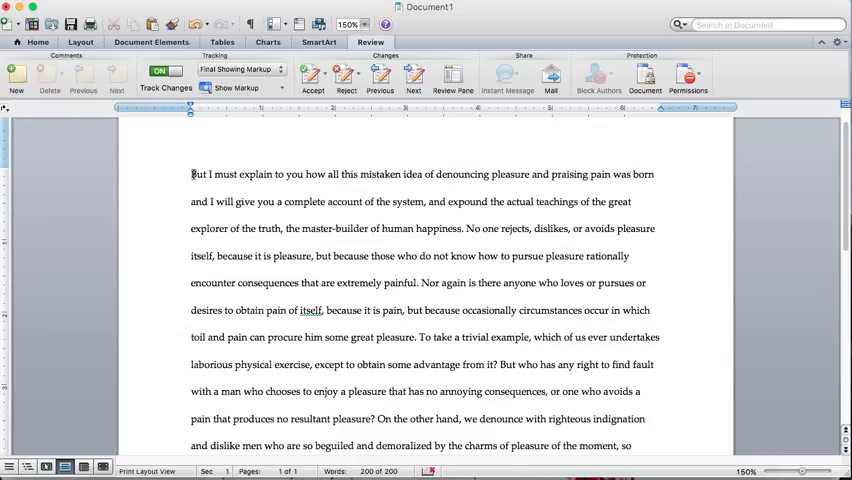
pyautogui.write("Let's say I want a new topic sentence here.")
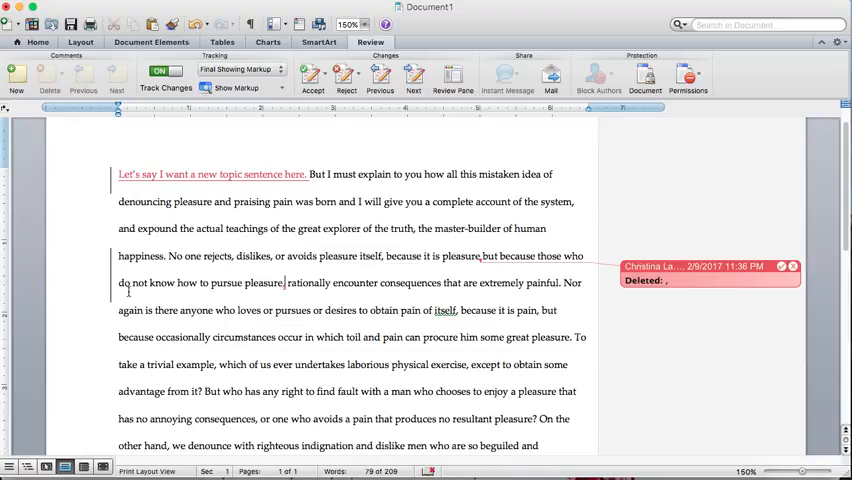
pyautogui.moveTo(554, 276)
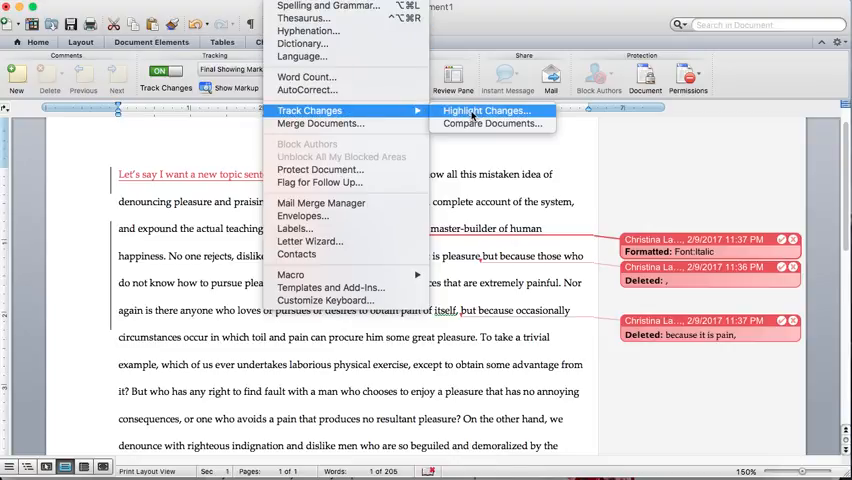
pyautogui.click(484, 110)
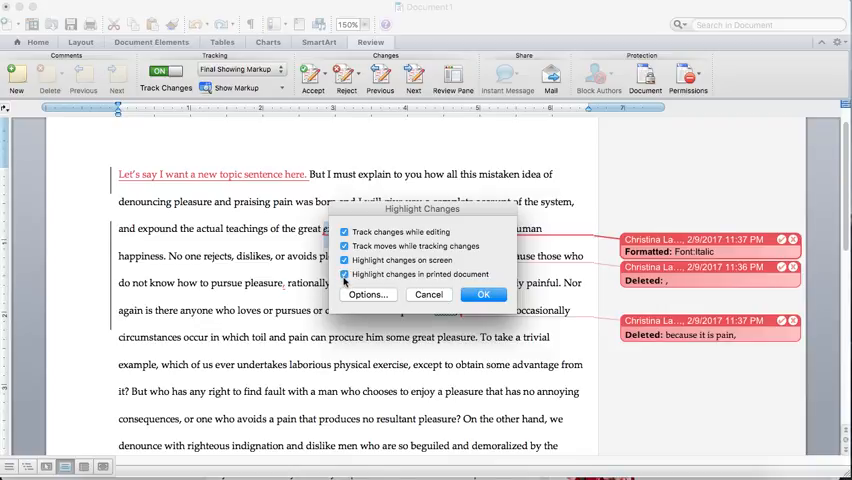
pyautogui.click(368, 294)
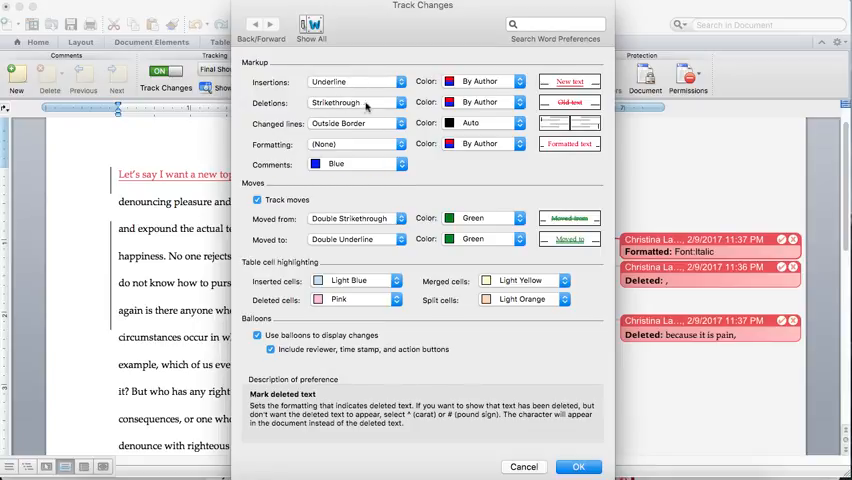
pyautogui.click(396, 102)
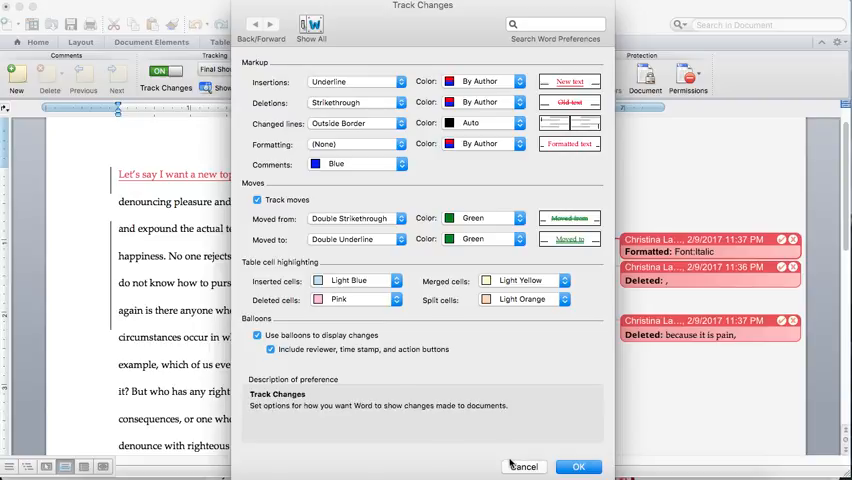
pyautogui.moveTo(524, 468)
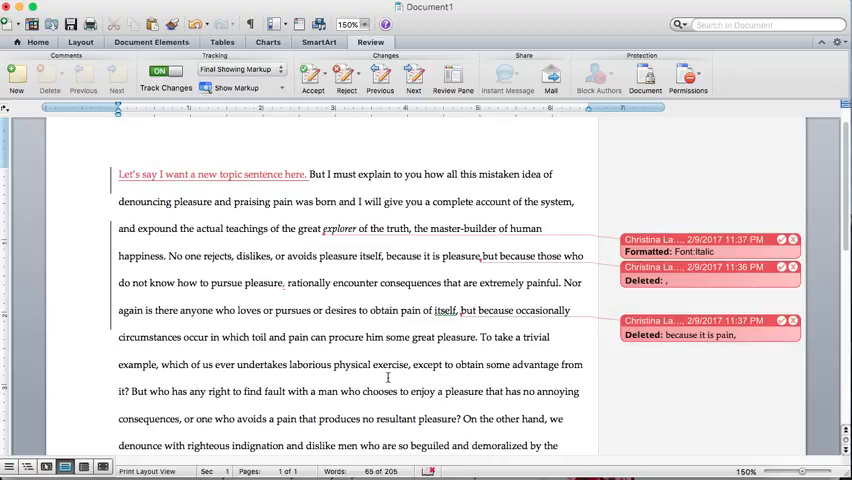
# Select the tracked italic formatting change on 'explorer' and accept it so it leaves the markup.
pyautogui.scroll(-3)
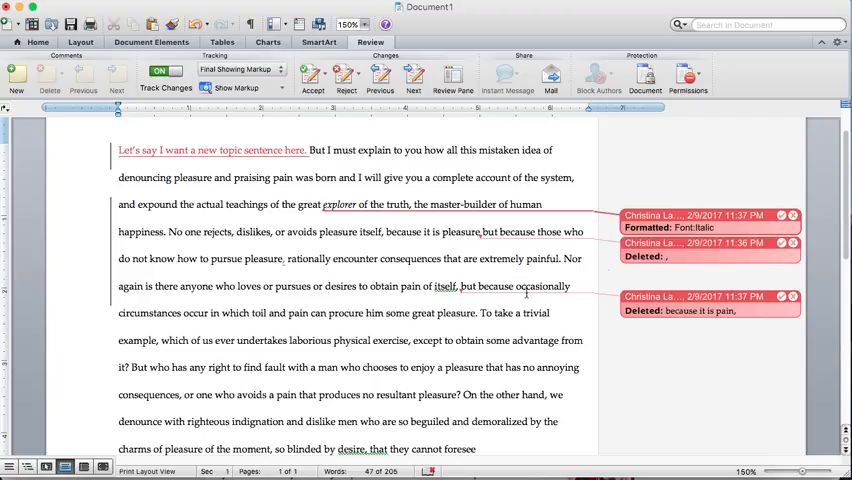
pyautogui.moveTo(792, 216)
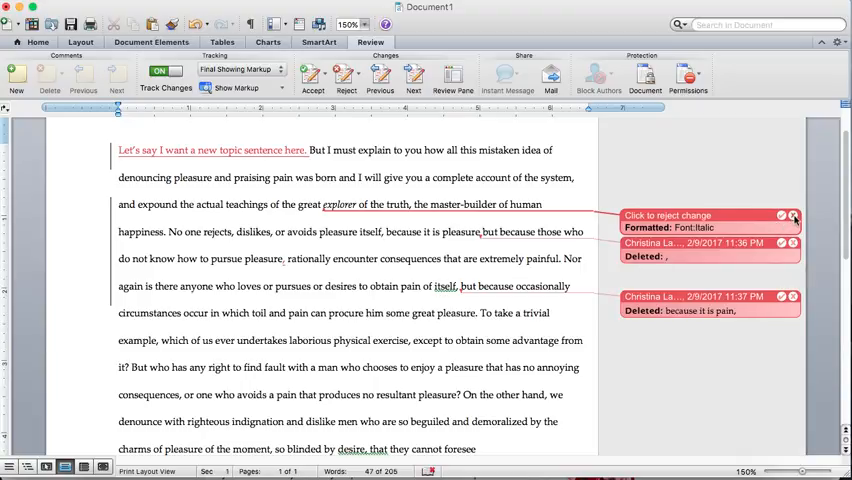
pyautogui.click(792, 216)
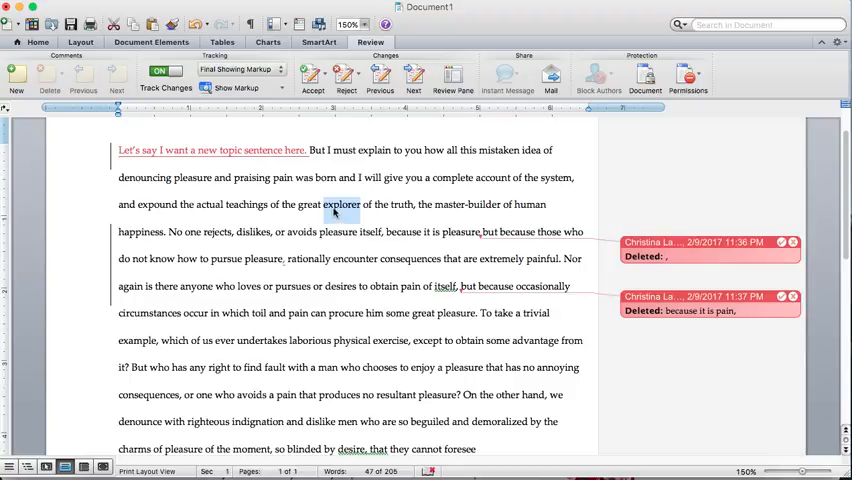
pyautogui.moveTo(340, 220)
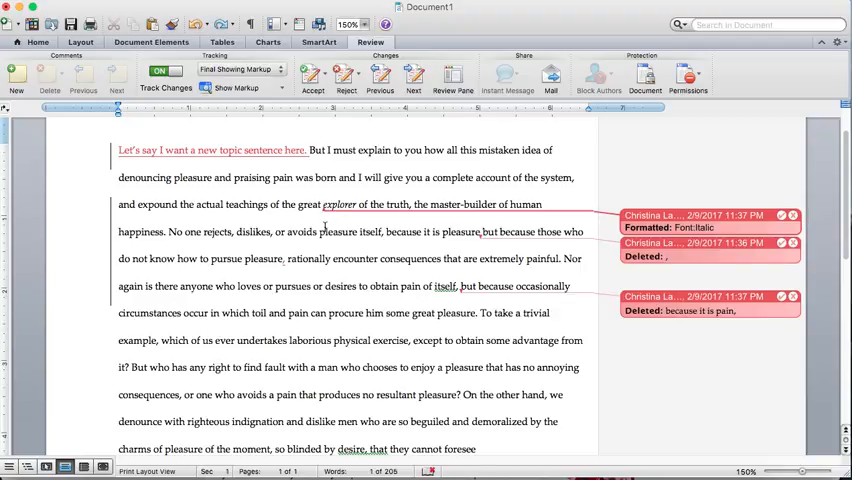
pyautogui.click(322, 204)
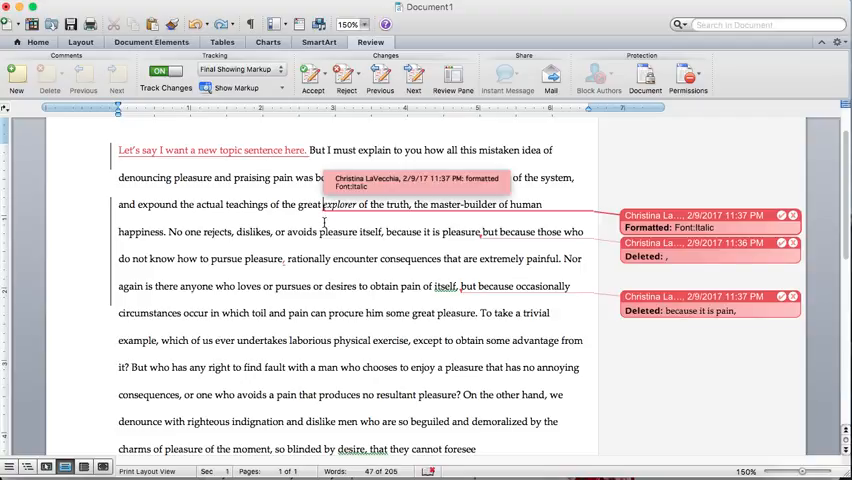
pyautogui.click(330, 216)
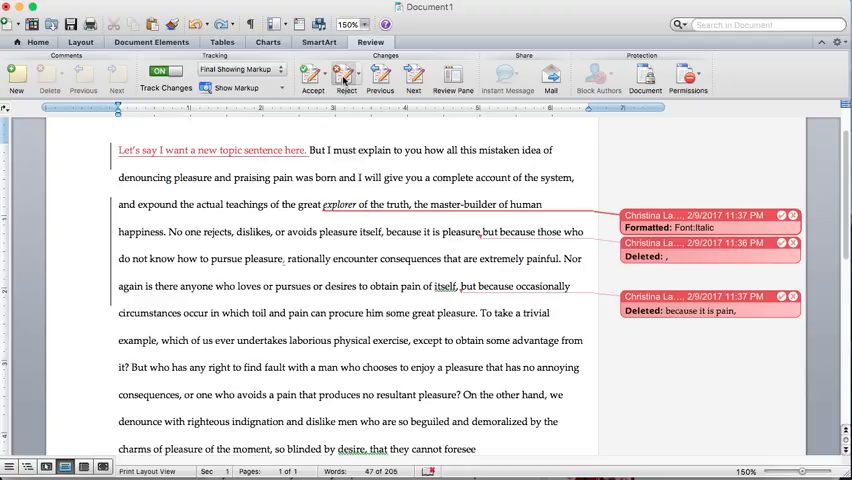
pyautogui.click(346, 76)
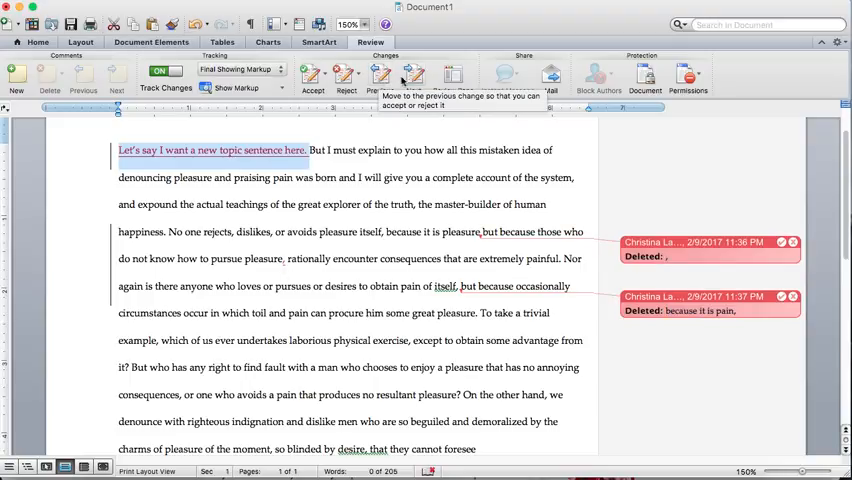
pyautogui.moveTo(412, 76)
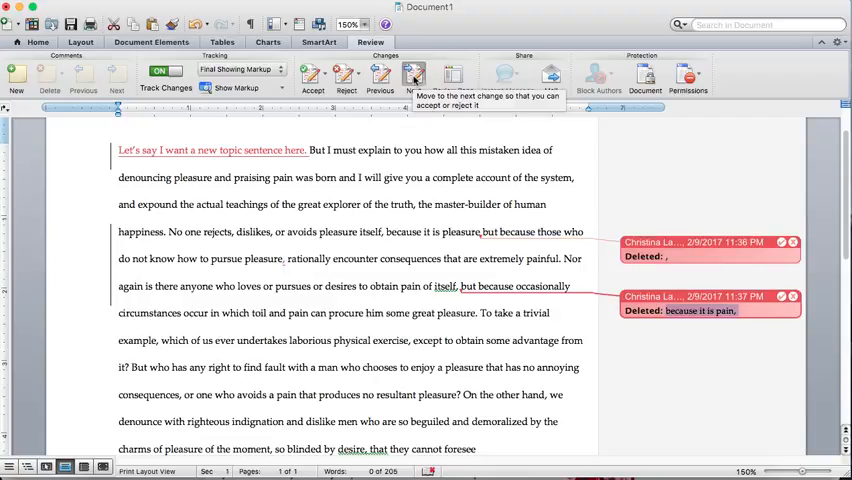
pyautogui.click(412, 76)
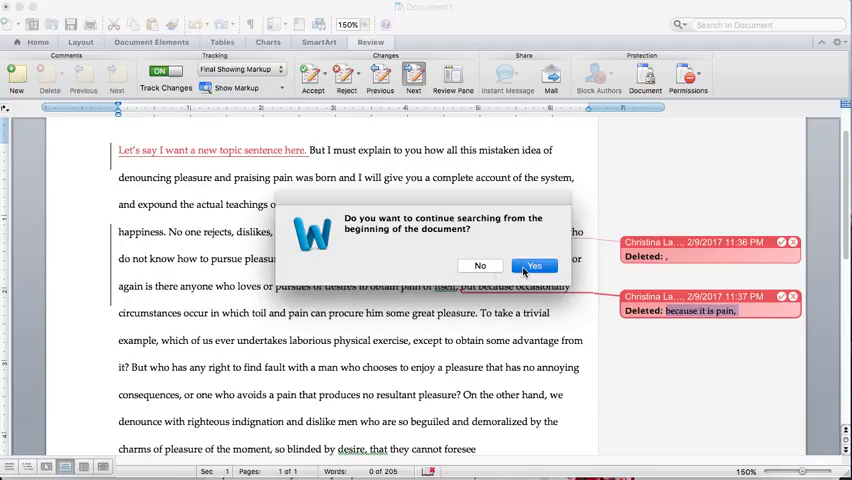
pyautogui.click(532, 264)
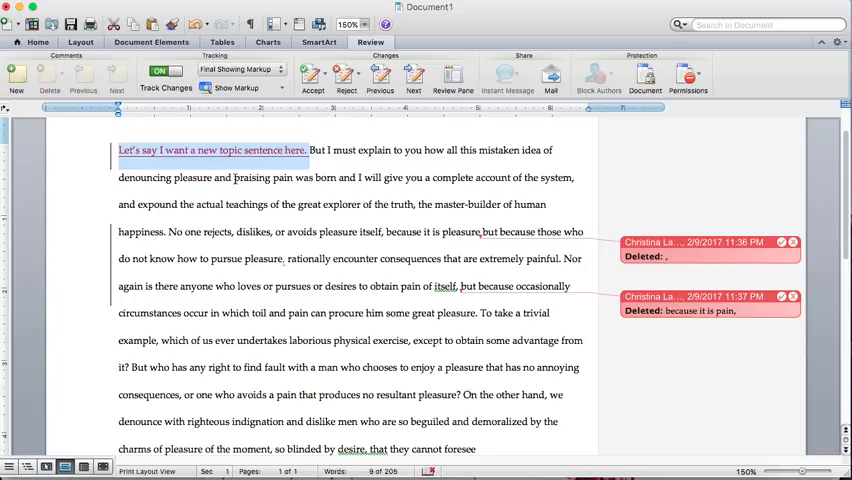
pyautogui.moveTo(356, 220)
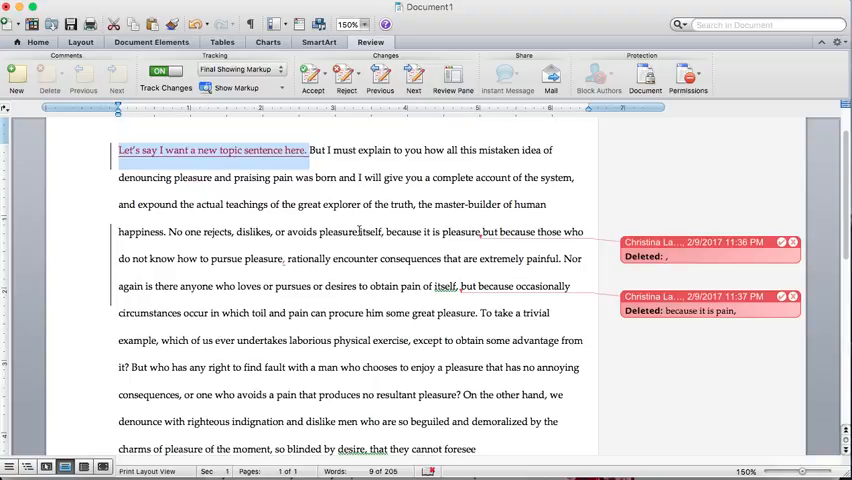
pyautogui.scroll(-3)
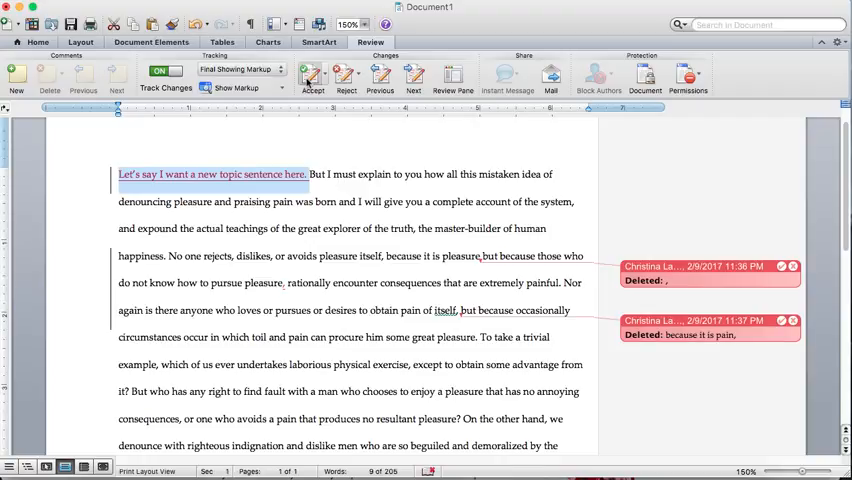
pyautogui.click(312, 76)
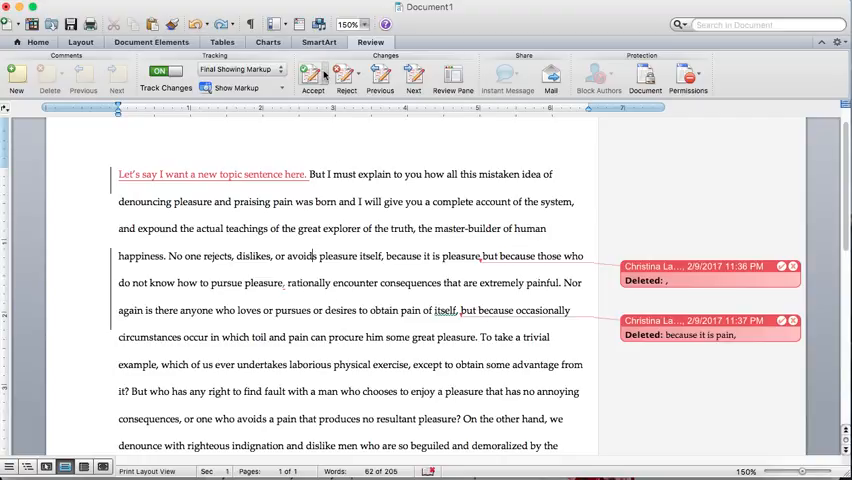
# Choose Accept All Changes in Document so every remaining tracked change is accepted.
pyautogui.click(312, 76)
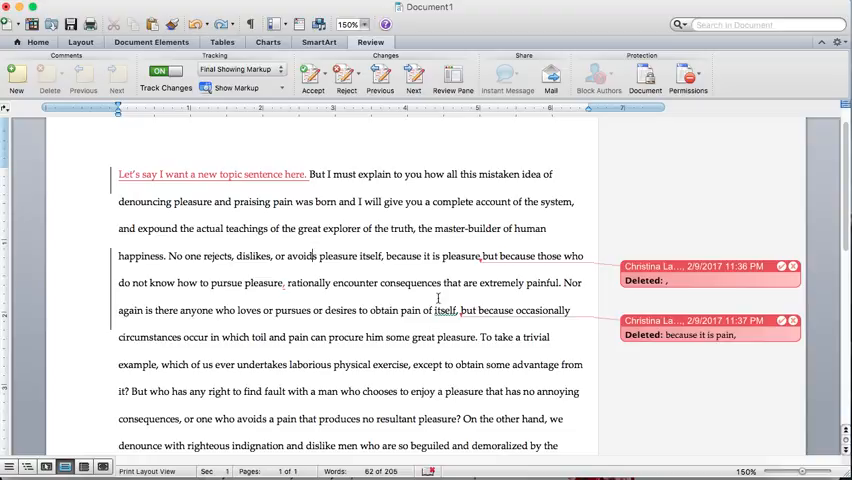
pyautogui.moveTo(776, 302)
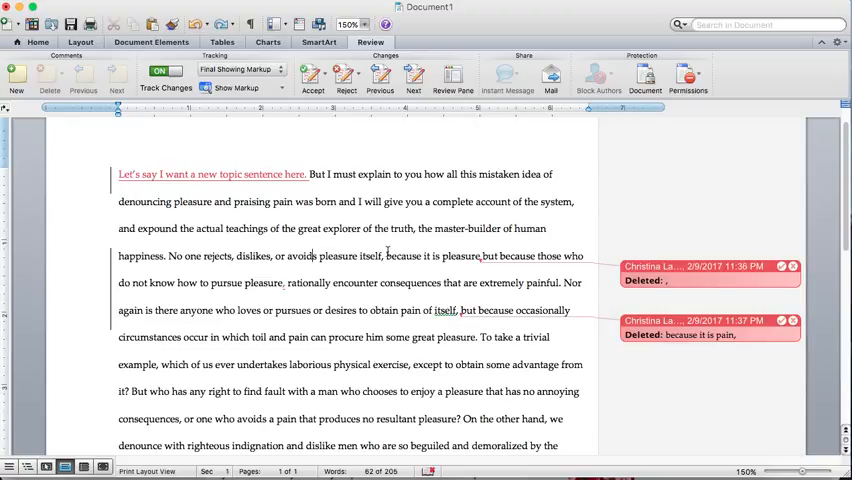
pyautogui.click(312, 76)
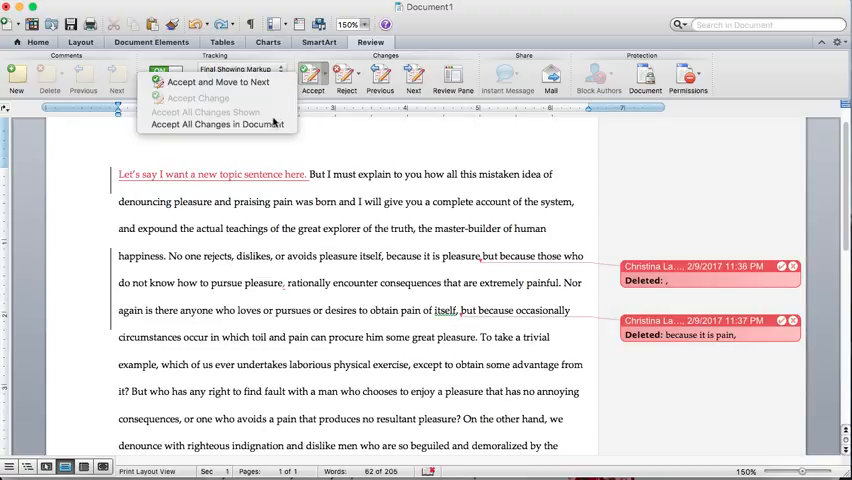
pyautogui.click(218, 124)
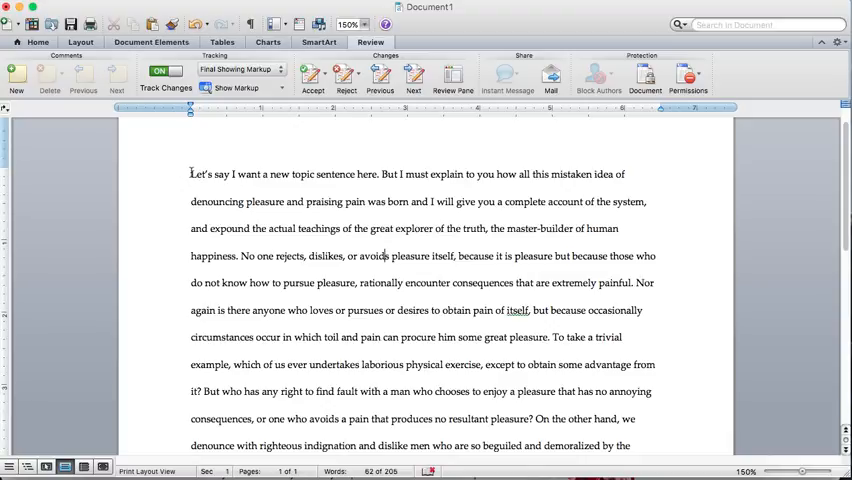
# Attach a new comment to the word 'Let's' reading 'So and so said that'.
pyautogui.doubleClick(200, 172)
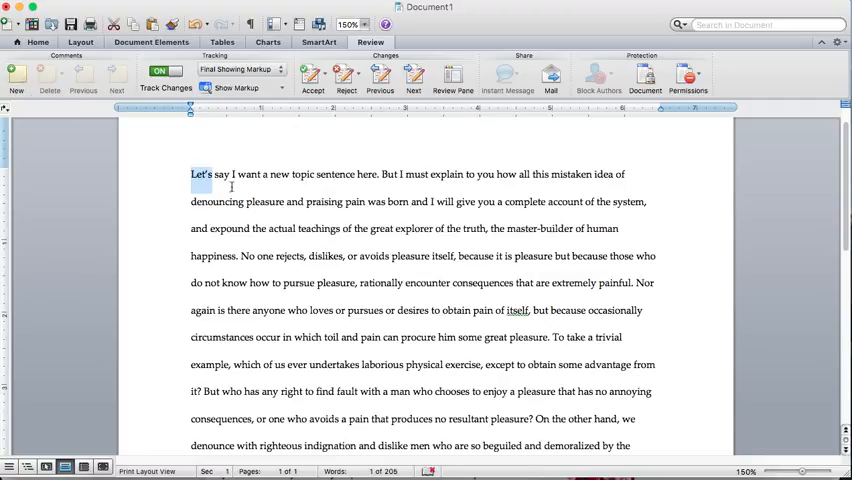
pyautogui.click(16, 76)
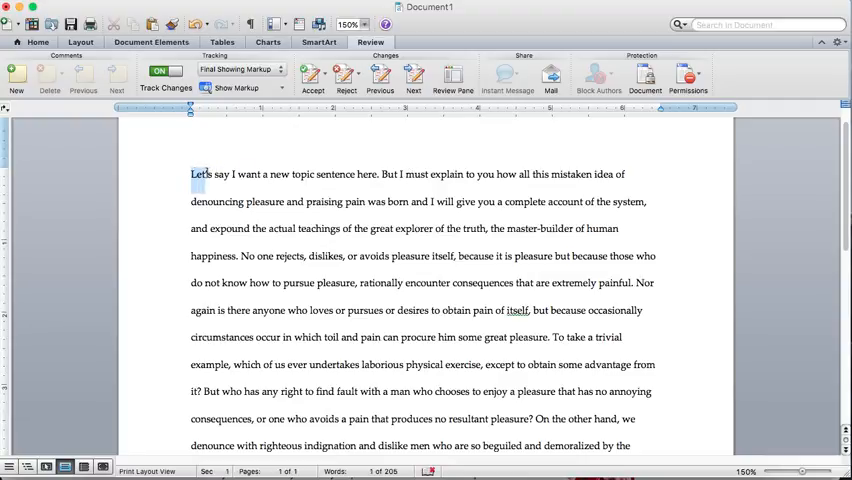
pyautogui.click(16, 76)
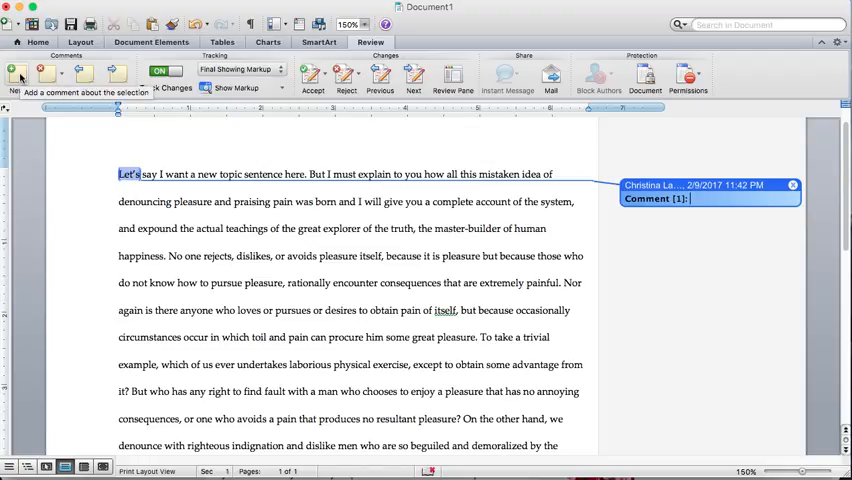
pyautogui.write('So and so said that I')
pyautogui.write('Reminder to self: double check spelling/citation/page number')
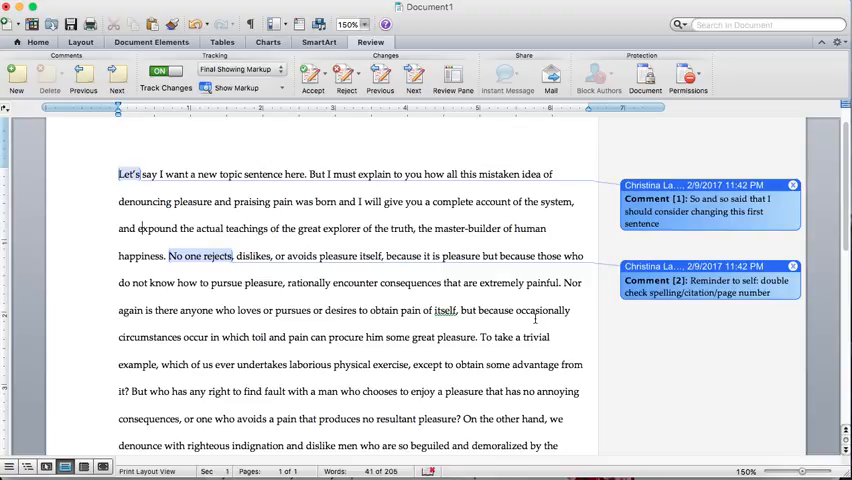
# Turn the Track Changes switch off so further edits are no longer tracked.
pyautogui.click(140, 228)
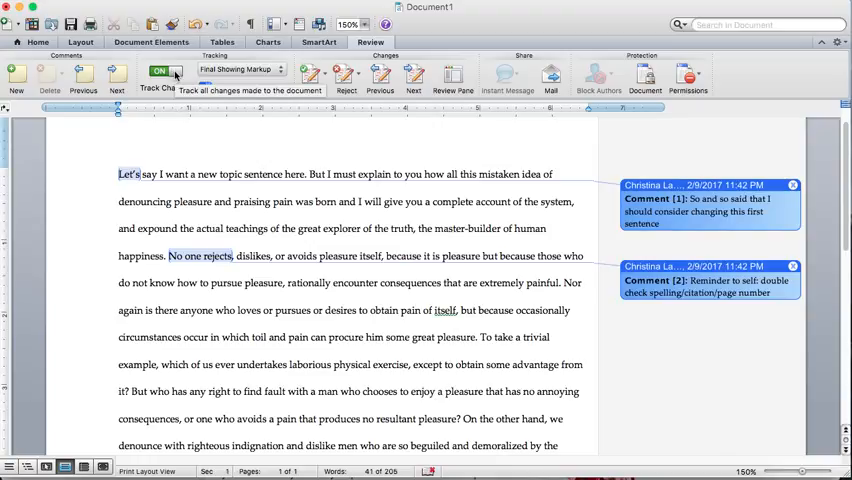
pyautogui.click(160, 72)
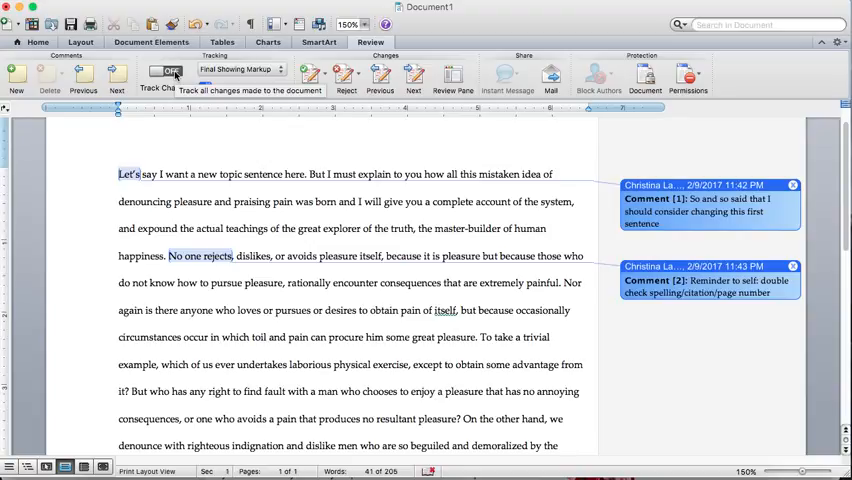
pyautogui.click(164, 76)
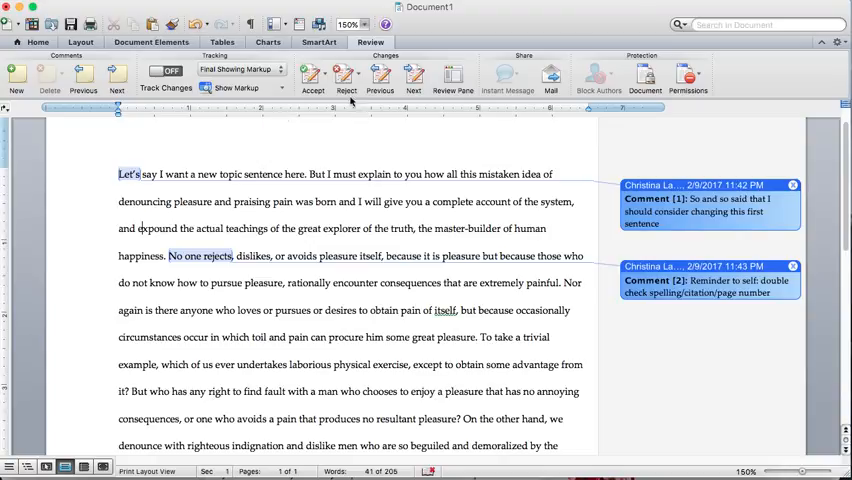